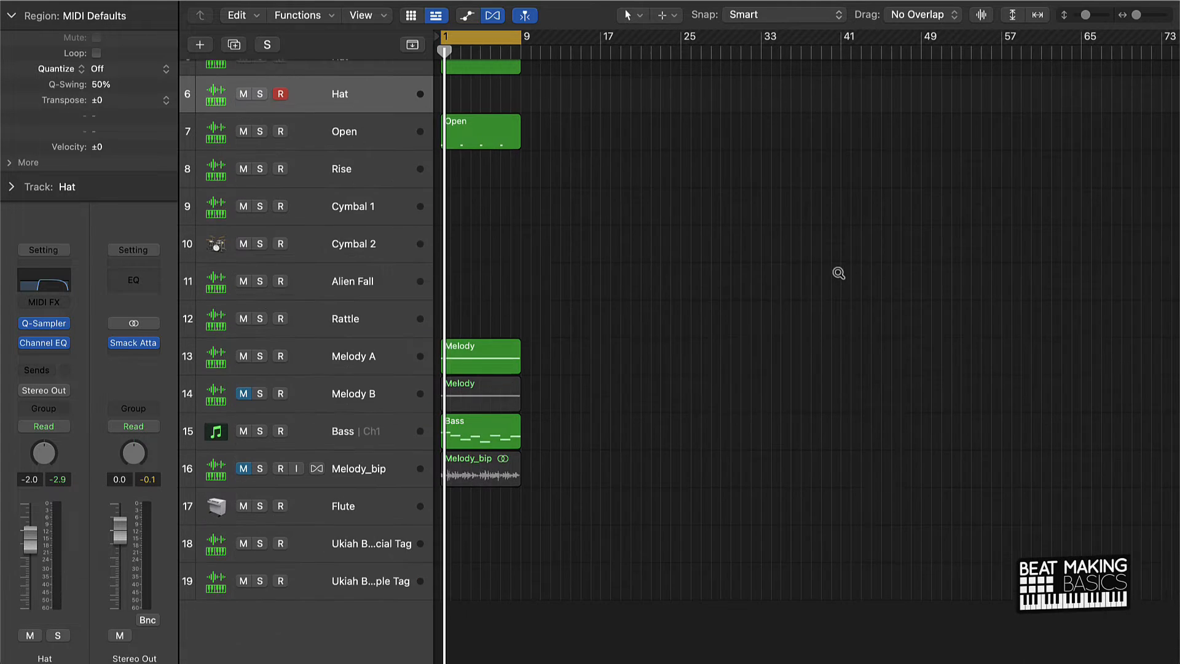
- Create a new software instrument track Inst 19 loaded with Quick Sampler (Single Sample)
scroll(up, 3)
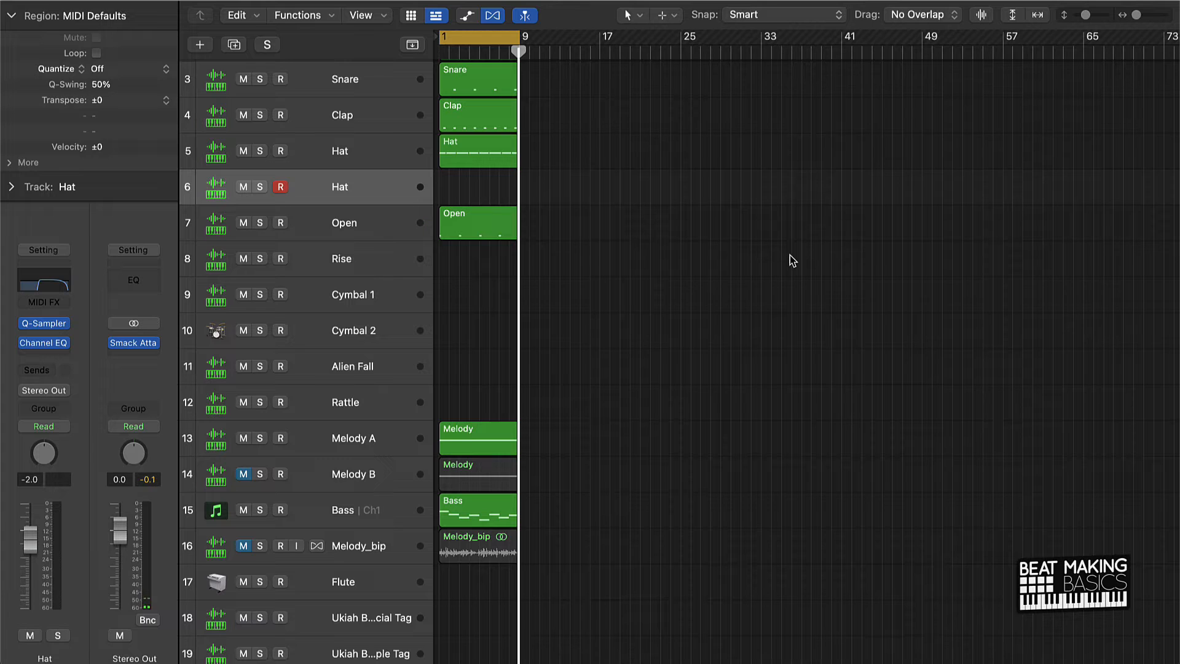
mouse_move(337, 178)
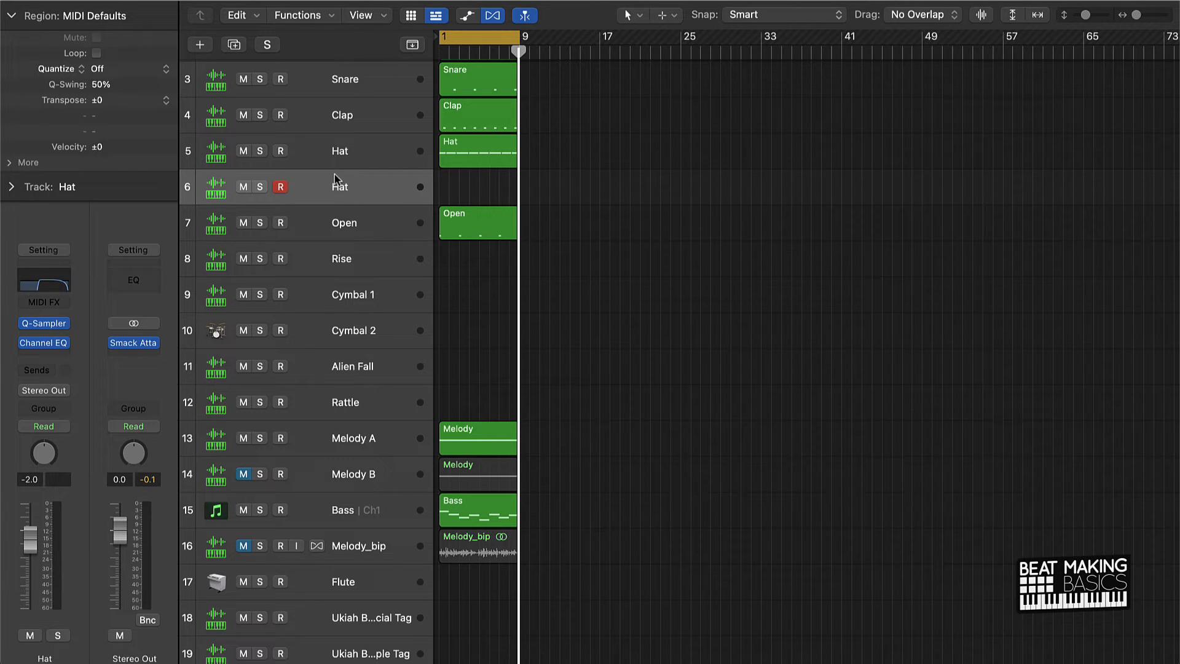
click(199, 45)
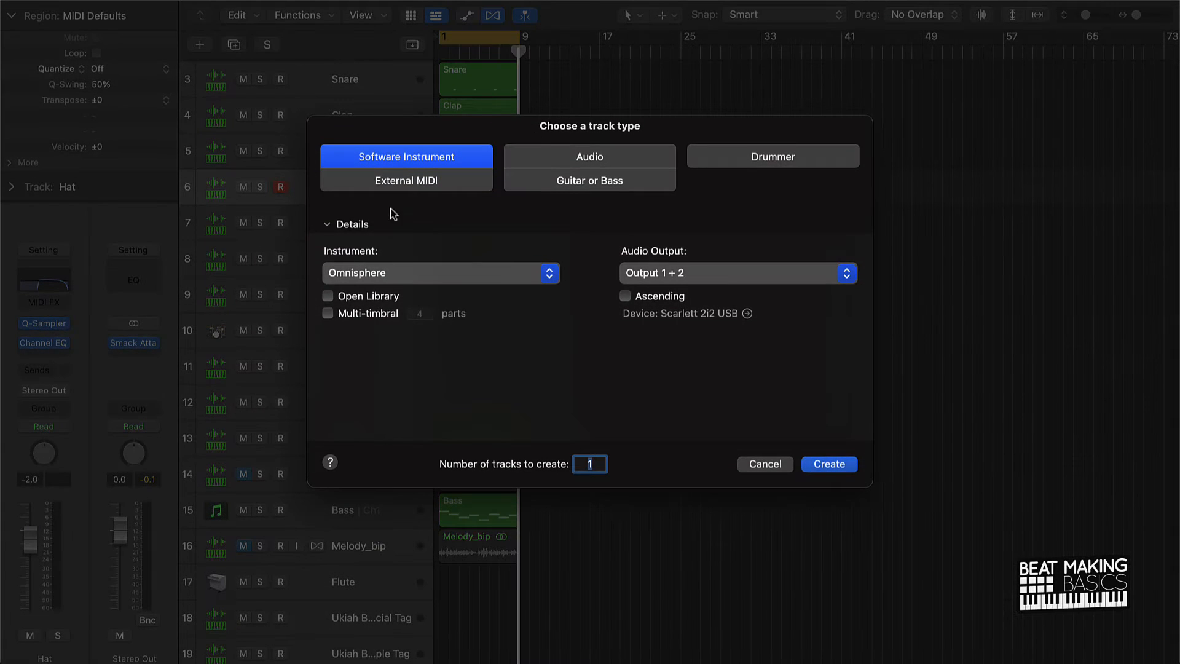
click(441, 273)
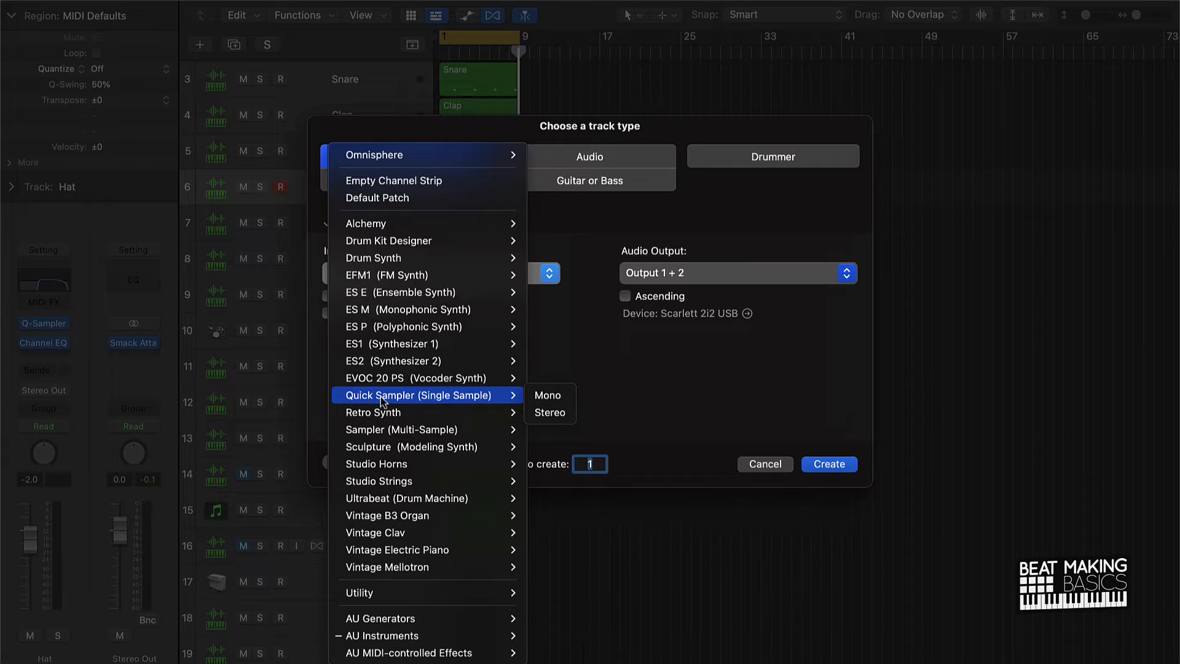
mouse_move(372, 412)
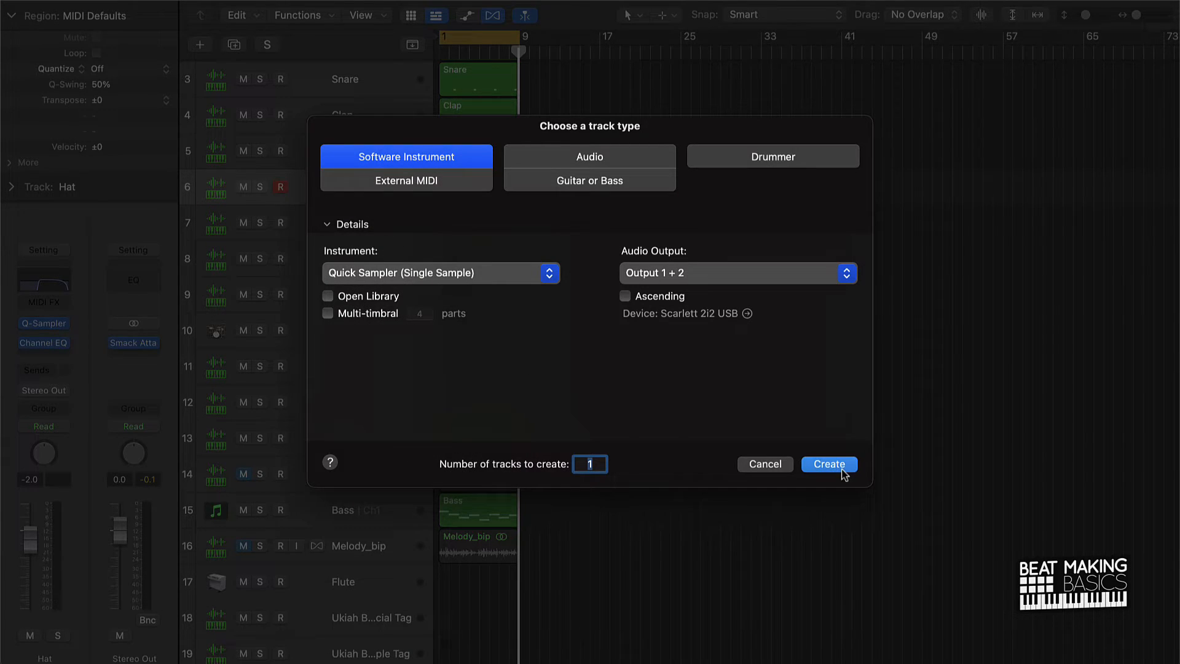
click(827, 463)
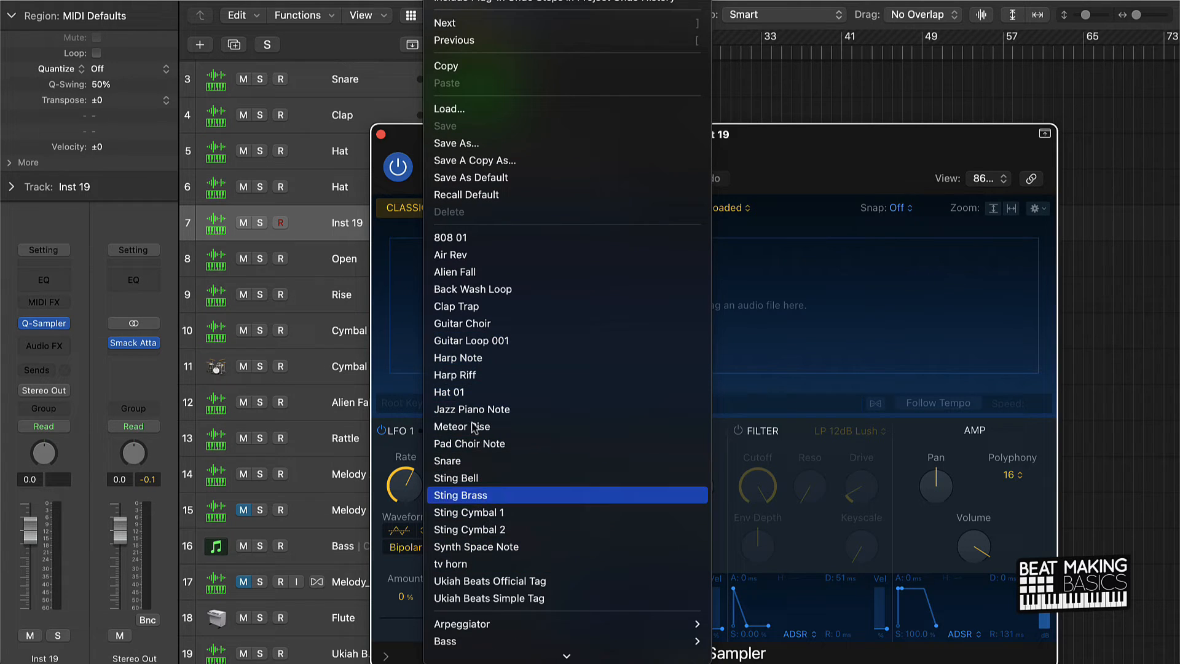
mouse_move(449, 392)
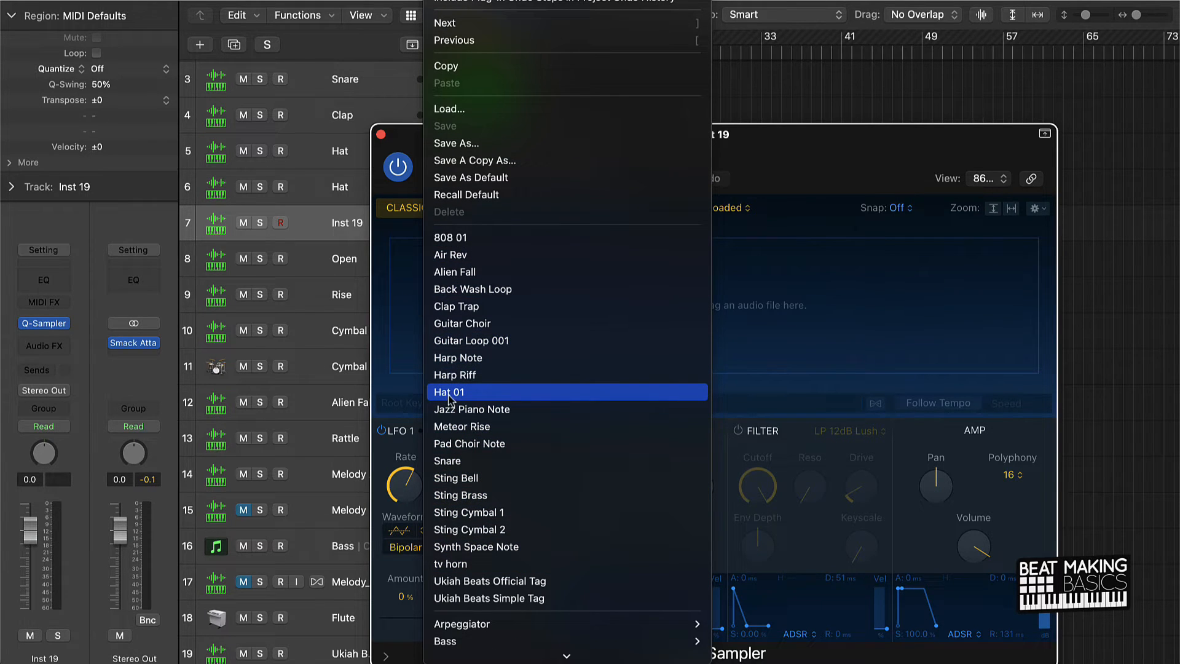
mouse_move(729, 251)
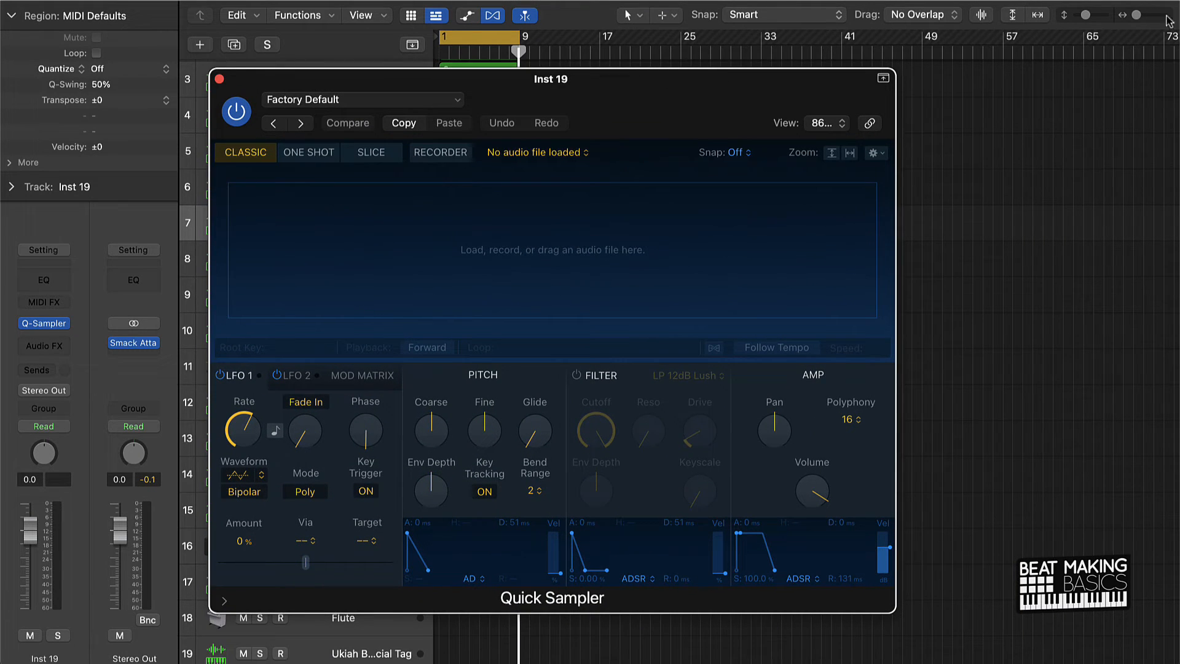
mouse_move(1071, 186)
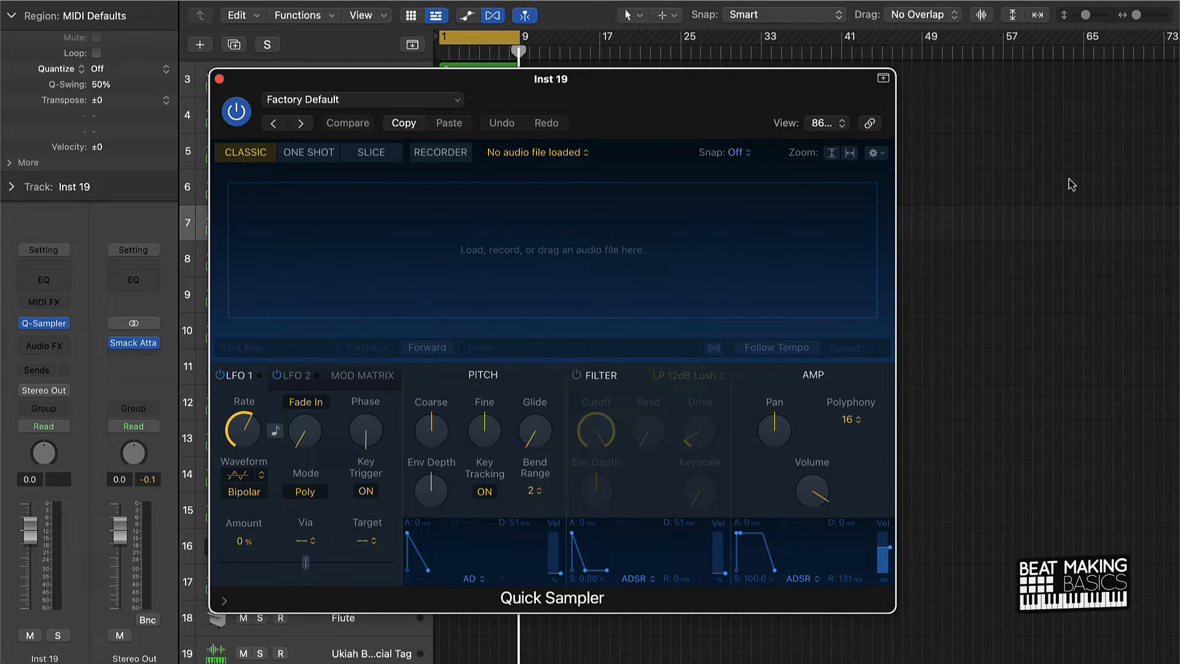
mouse_move(337, 80)
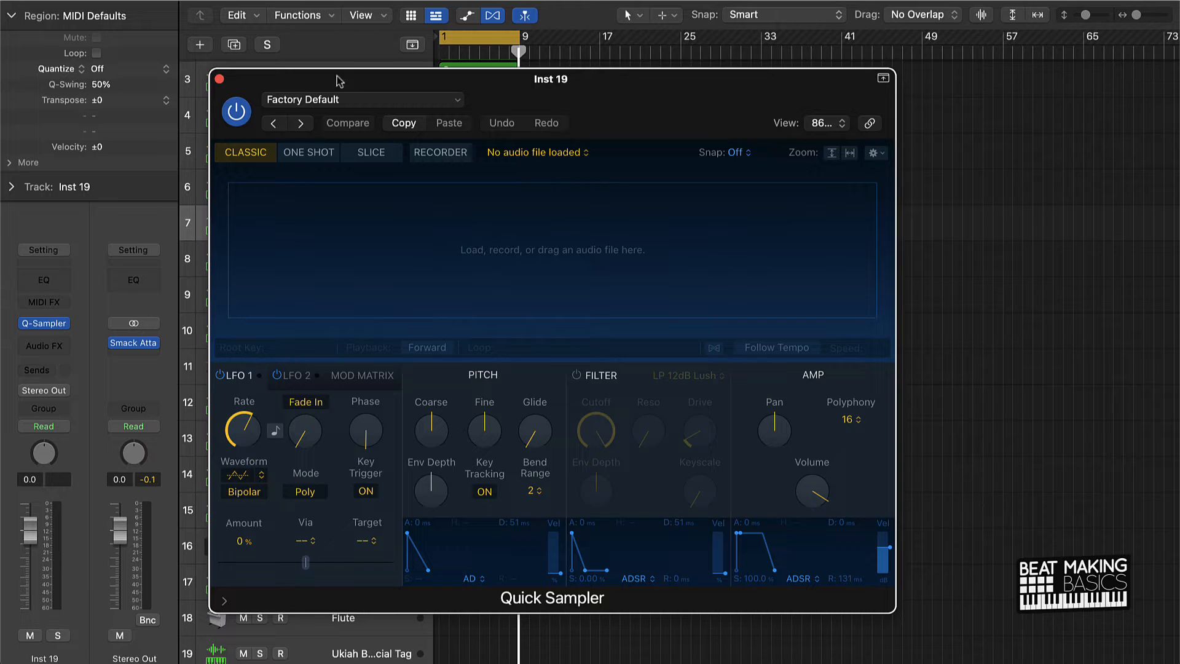
- Close the empty sampler and inspect the second Hat track's Quick Sampler hi-hat sample
click(219, 79)
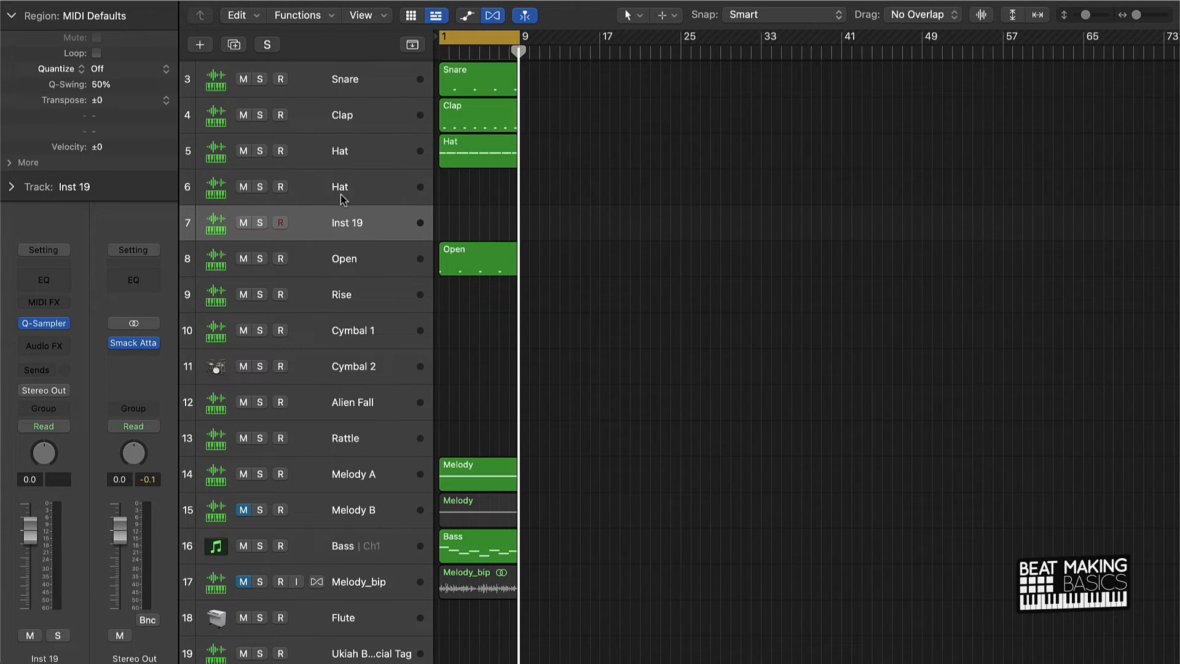
click(340, 187)
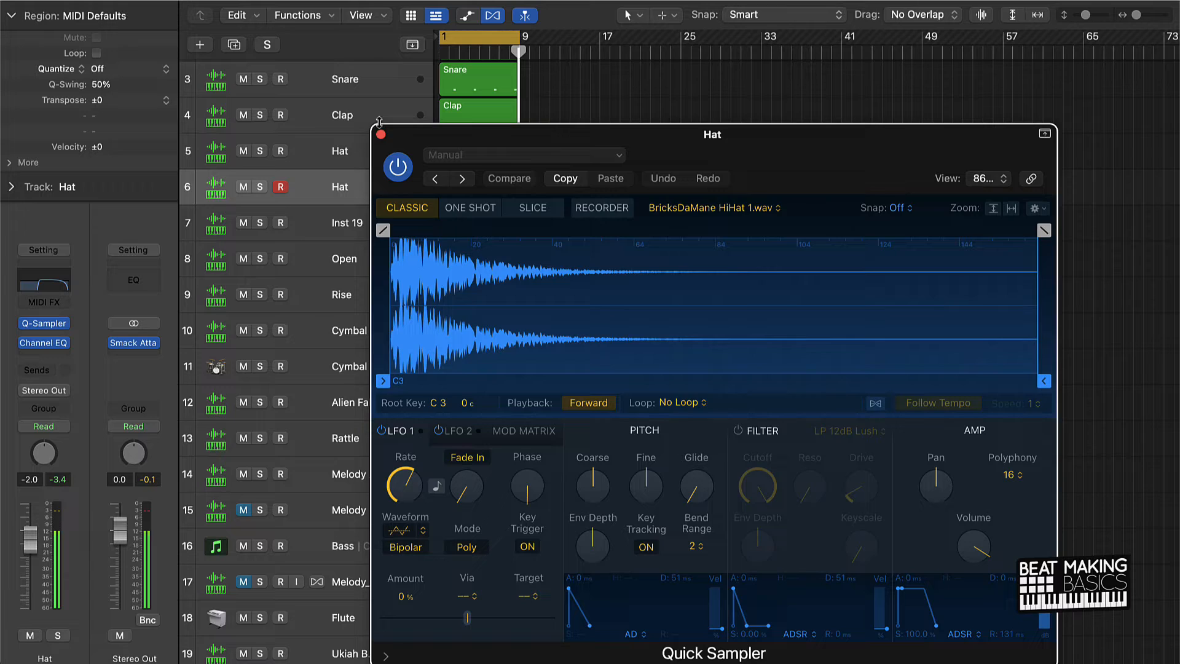
click(381, 134)
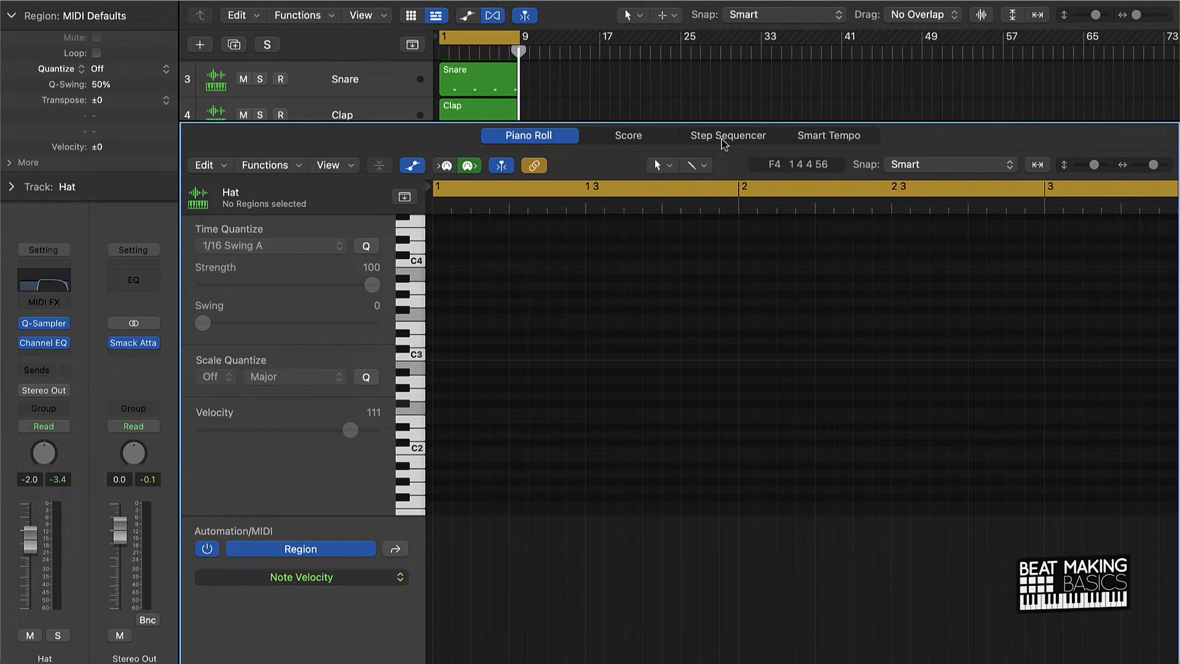
- Show the Hat region in the Step Sequencer with the pattern length set to 32 steps
click(728, 135)
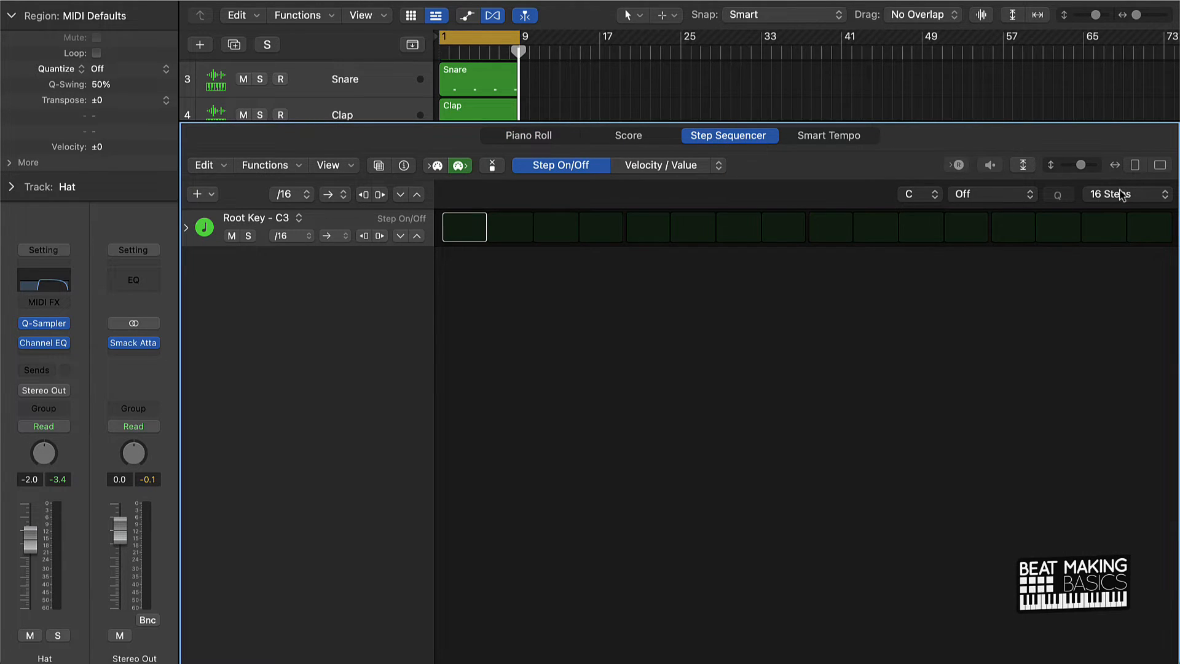
click(1121, 194)
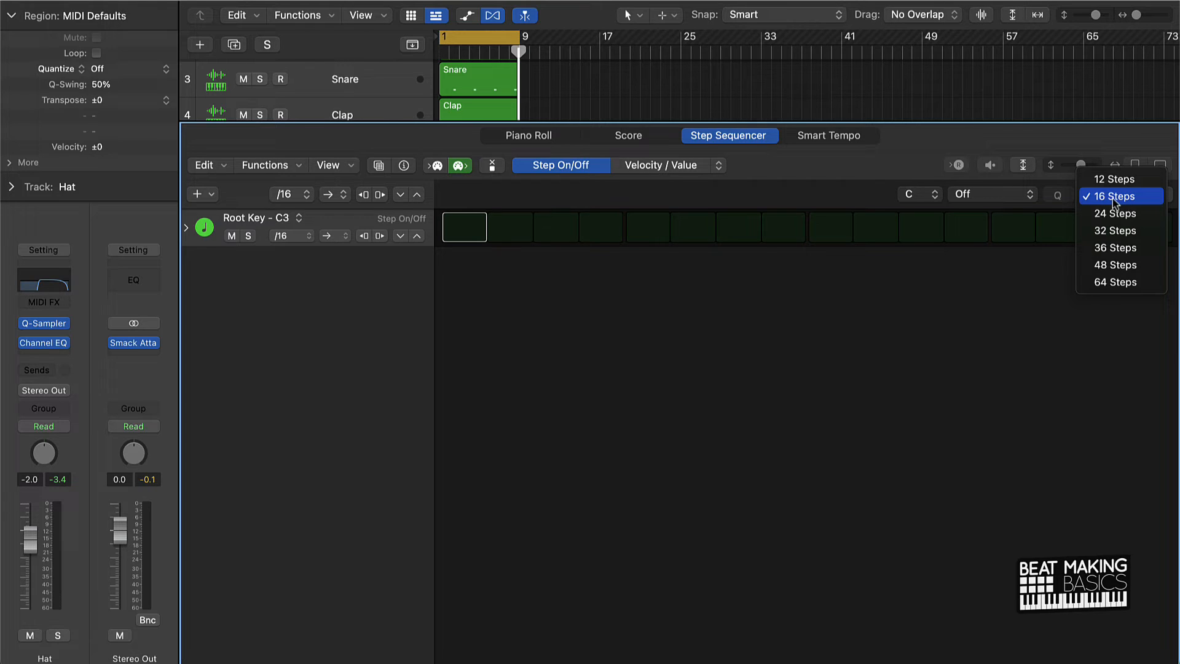
click(1115, 230)
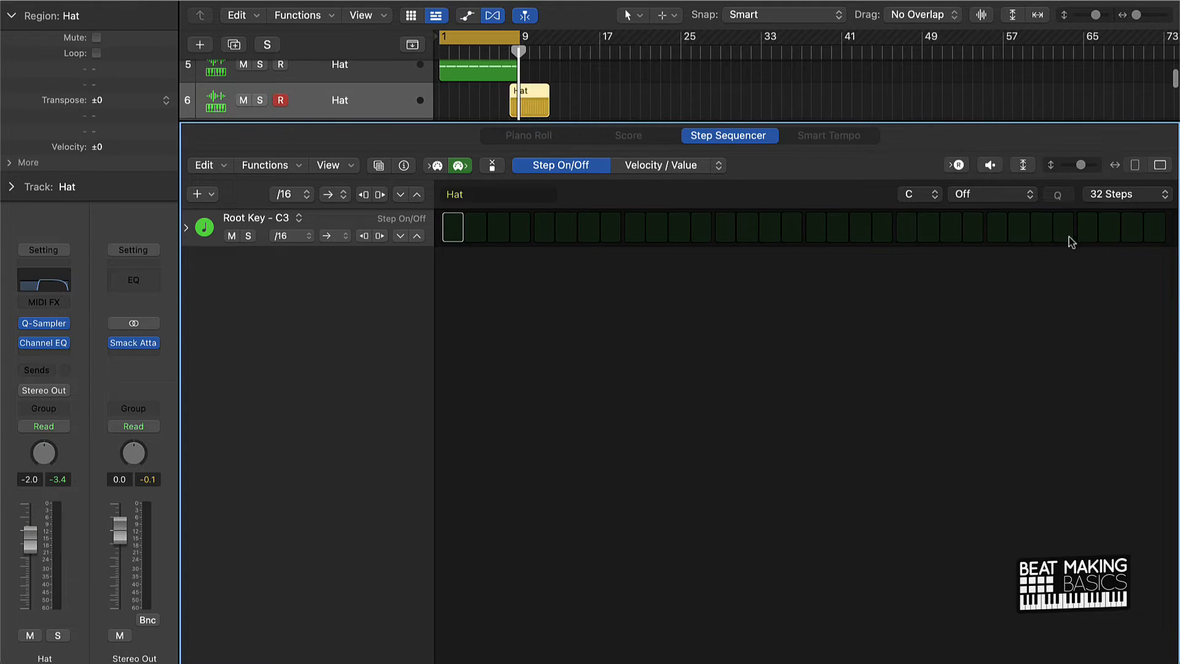
mouse_move(676, 243)
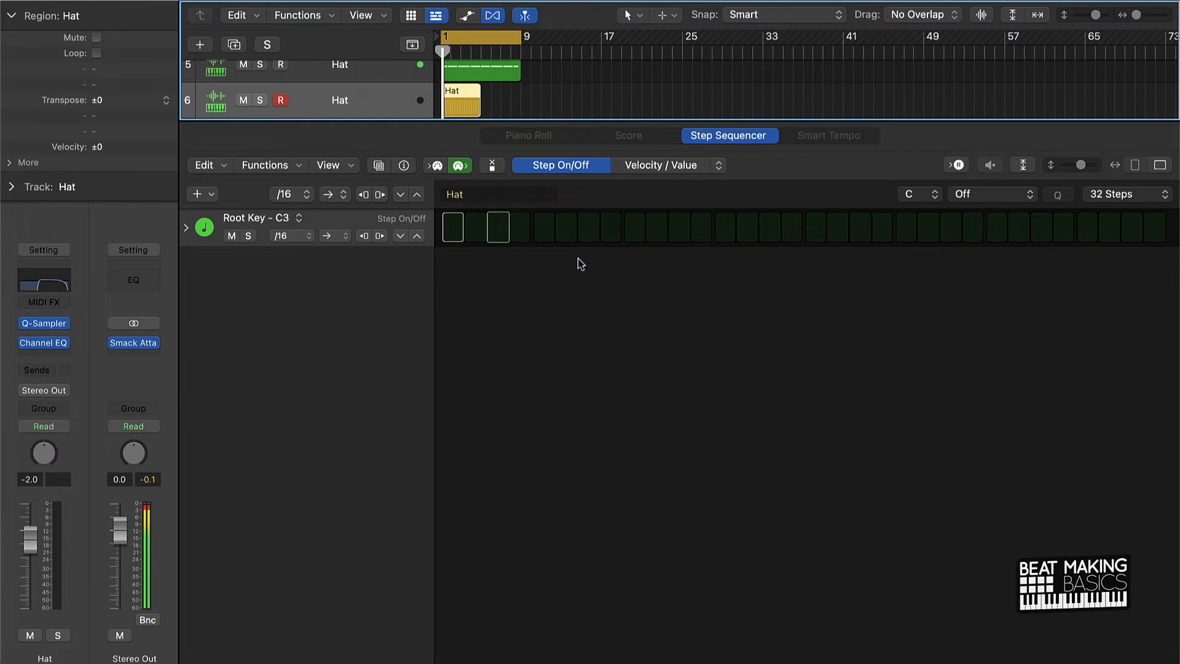
click(490, 226)
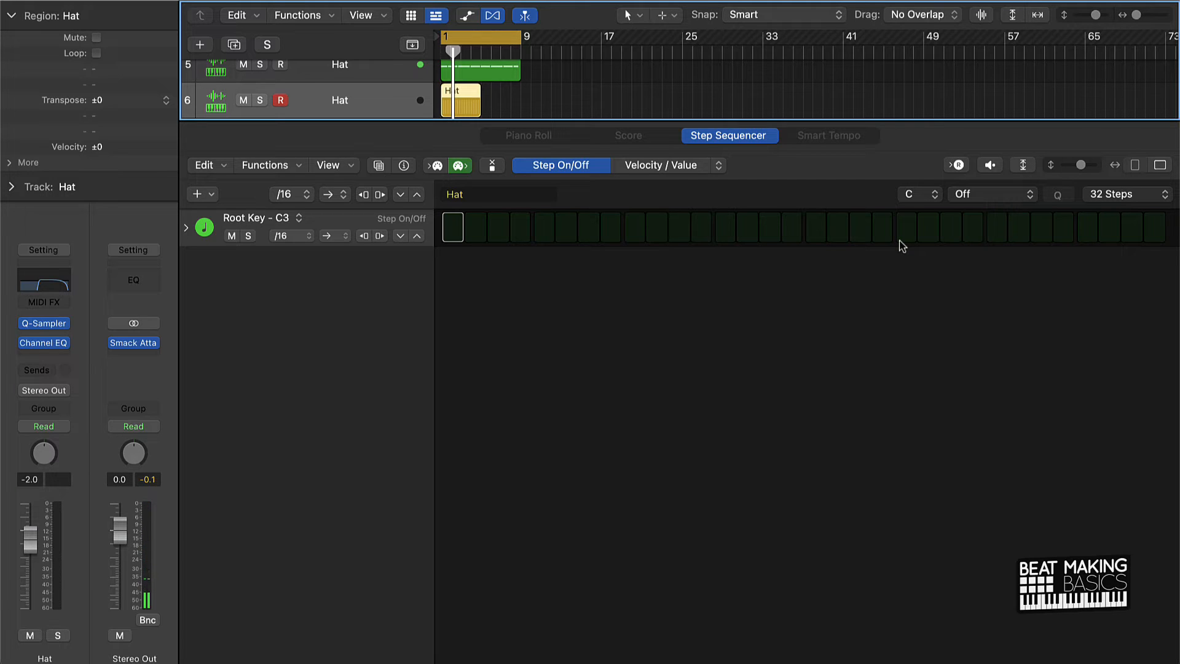
mouse_move(472, 244)
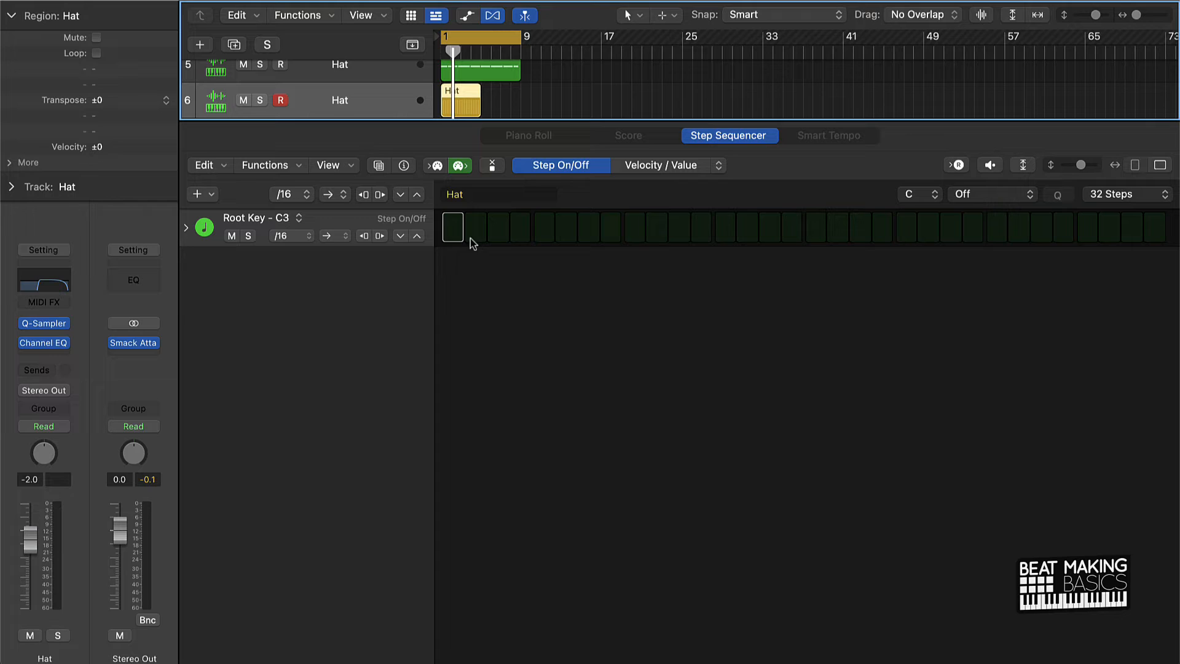
mouse_move(739, 242)
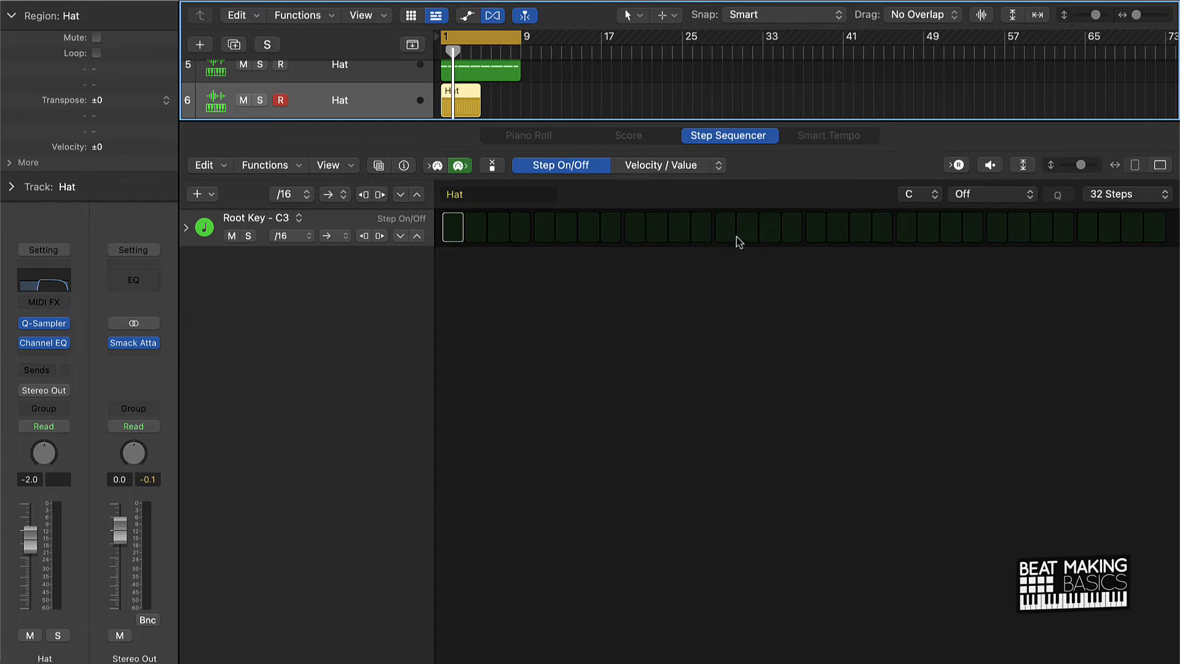
mouse_move(906, 242)
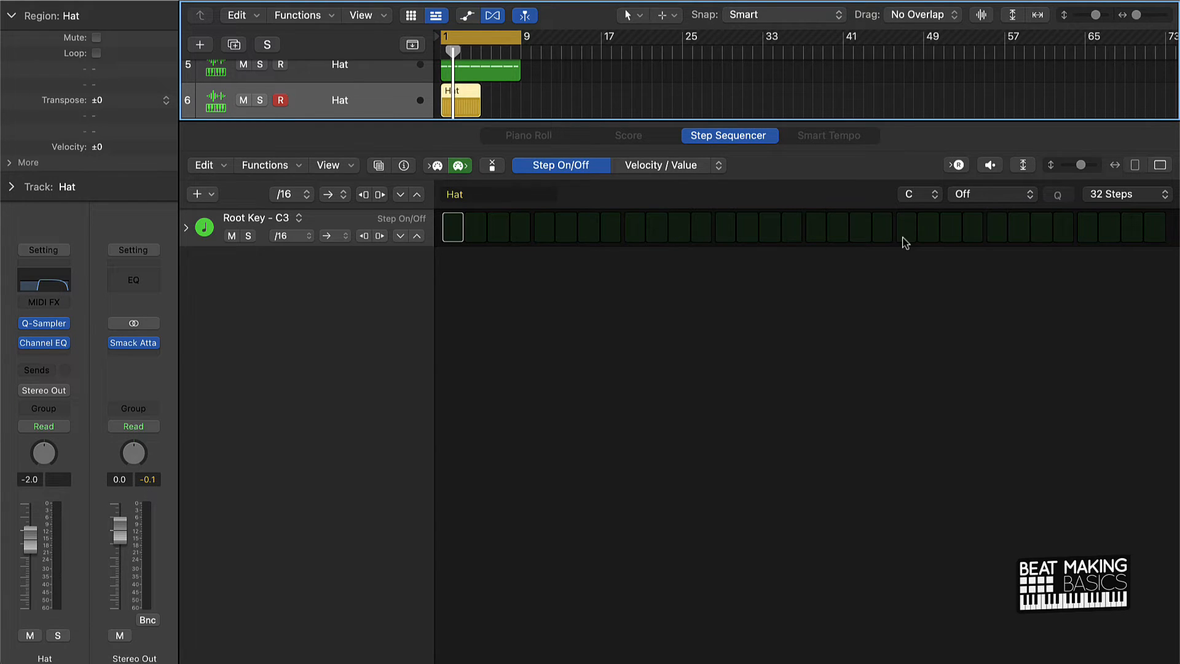
mouse_move(586, 183)
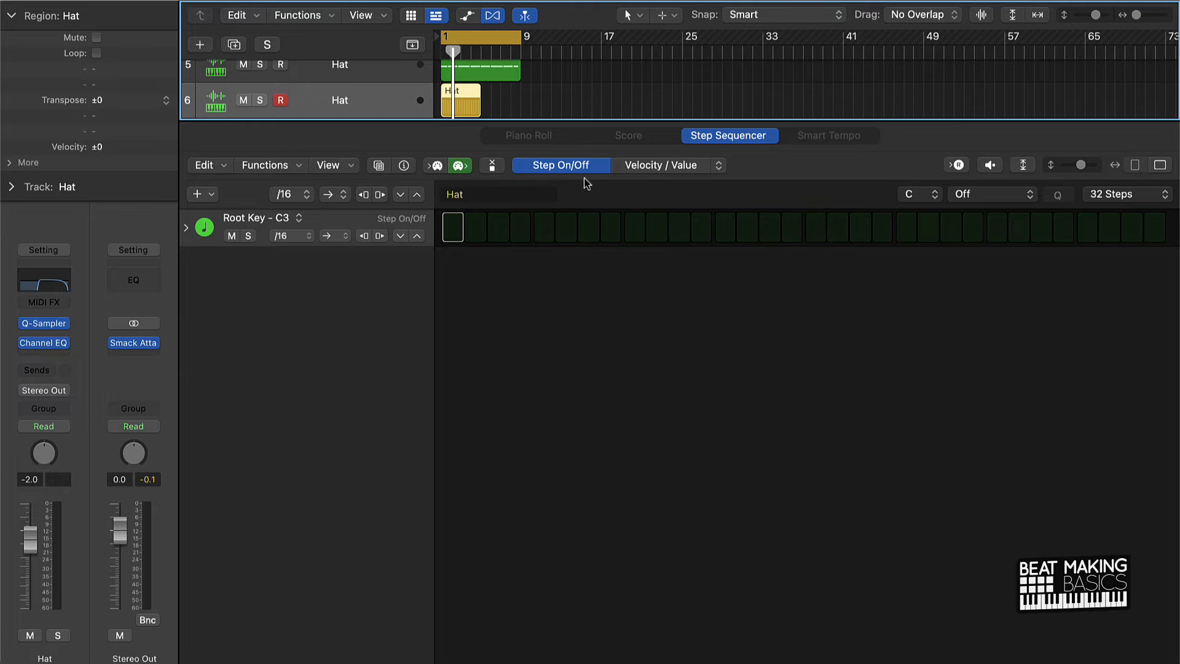
mouse_move(939, 259)
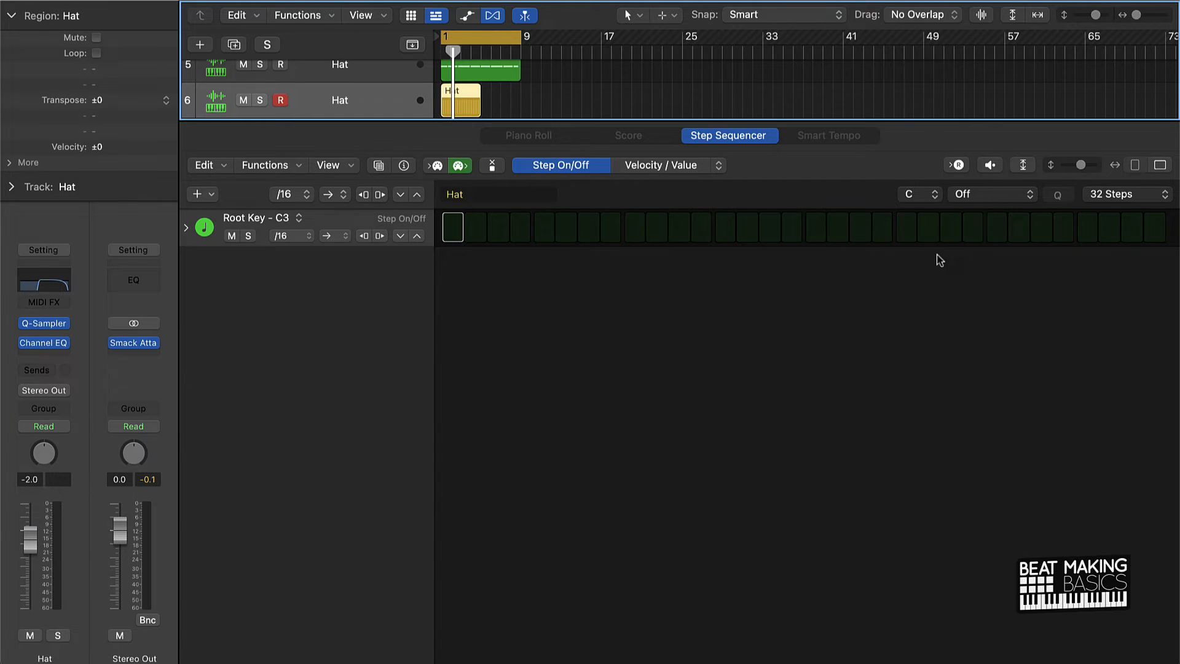
mouse_move(933, 256)
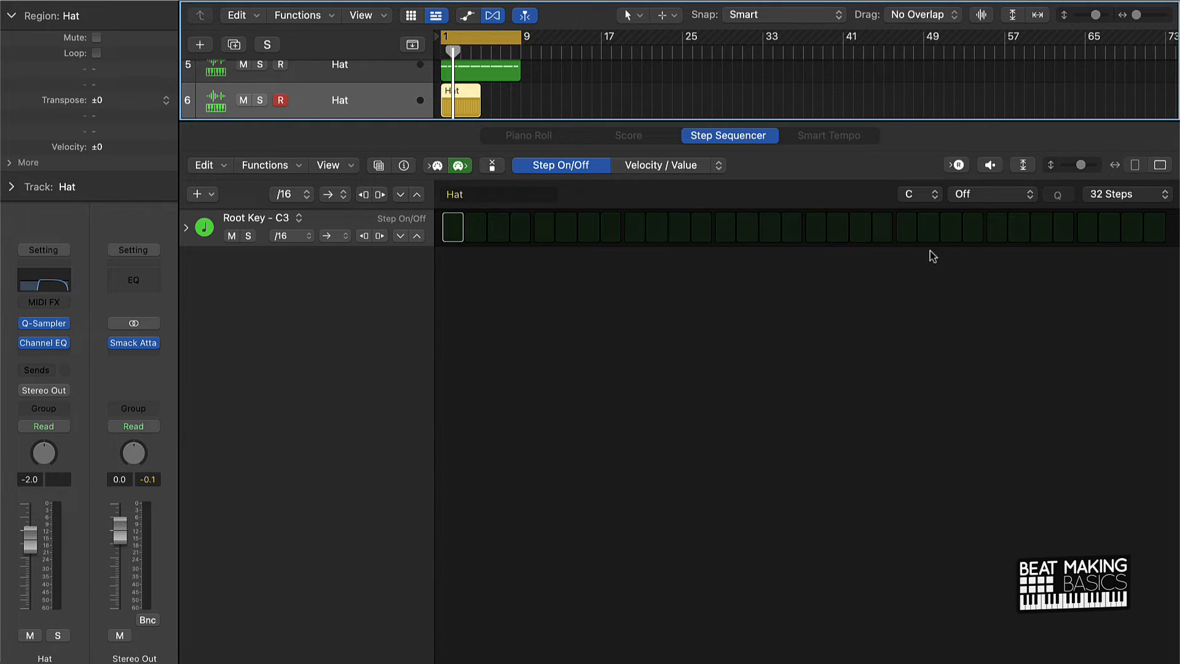
- Switch on hat steps 21–23 in the Root Key row for the roll
click(767, 227)
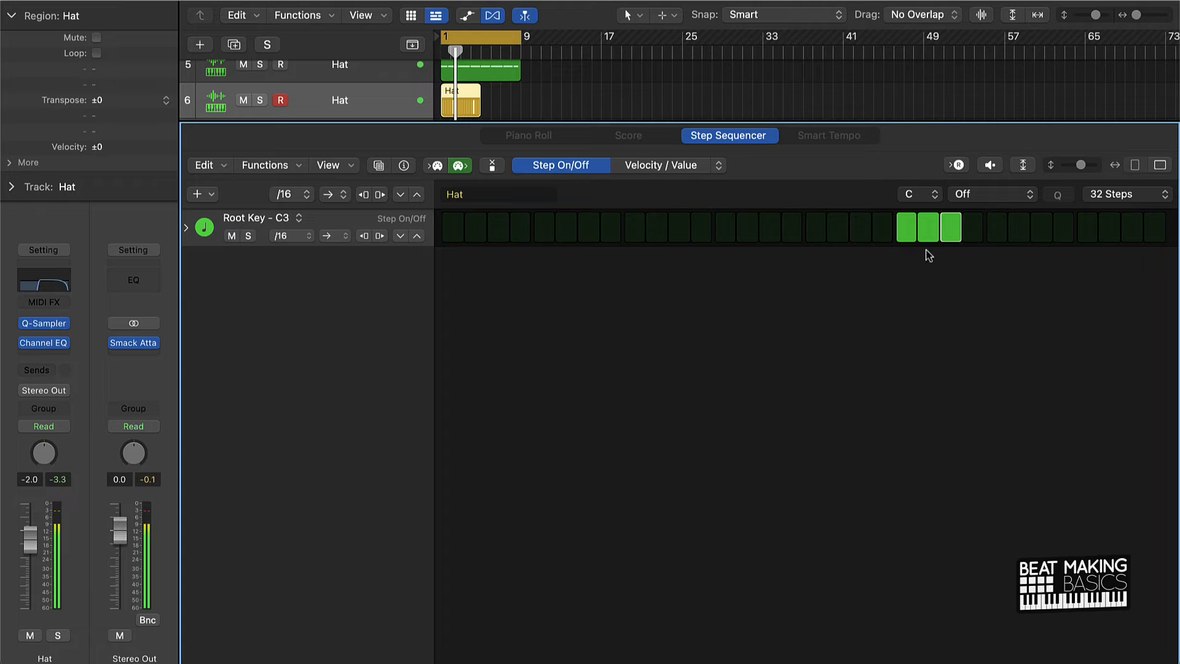
click(836, 226)
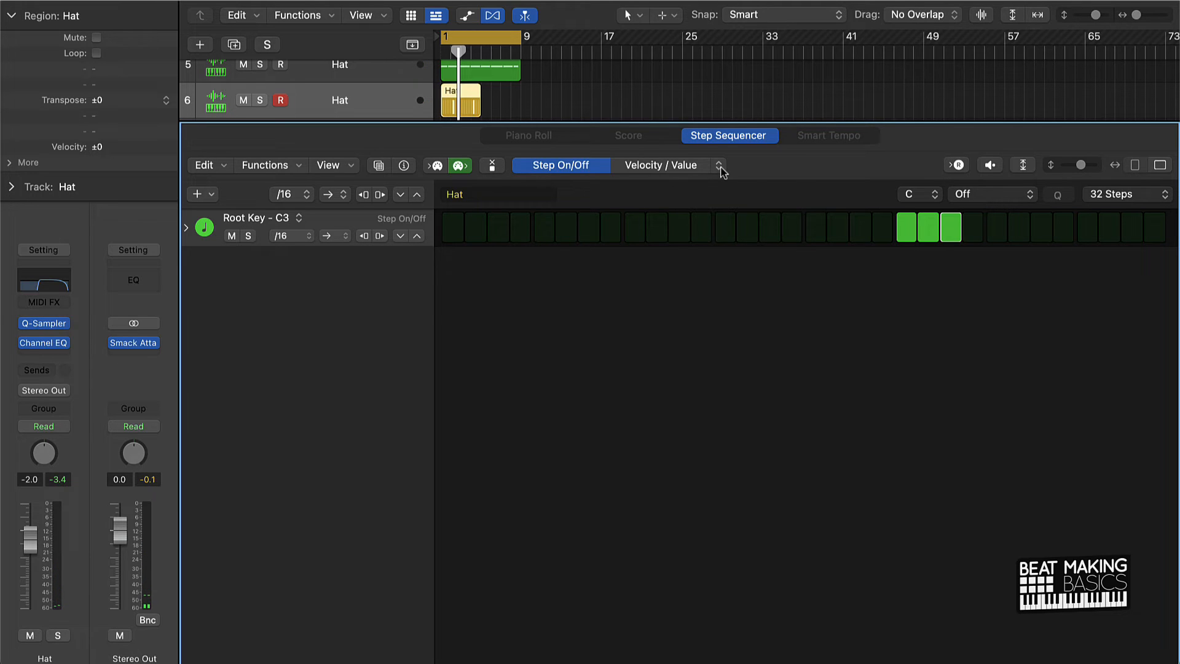
- In Note Repeat mode, give the three roll steps repeat counts of 2, 3 and 3
click(719, 167)
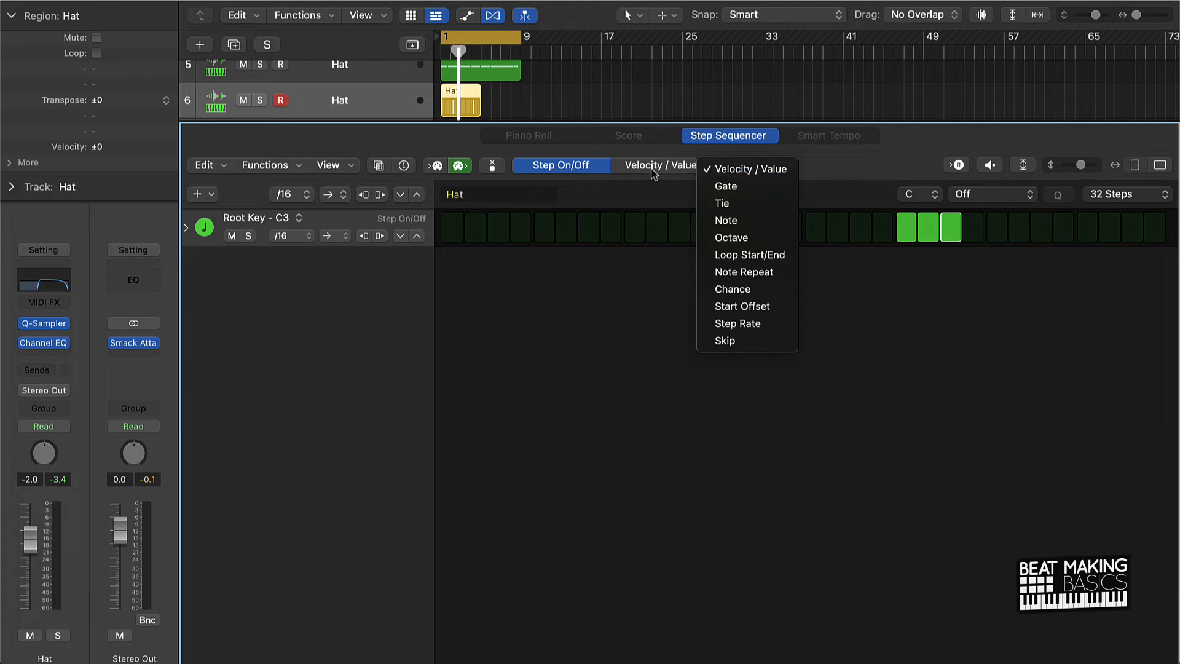
click(744, 168)
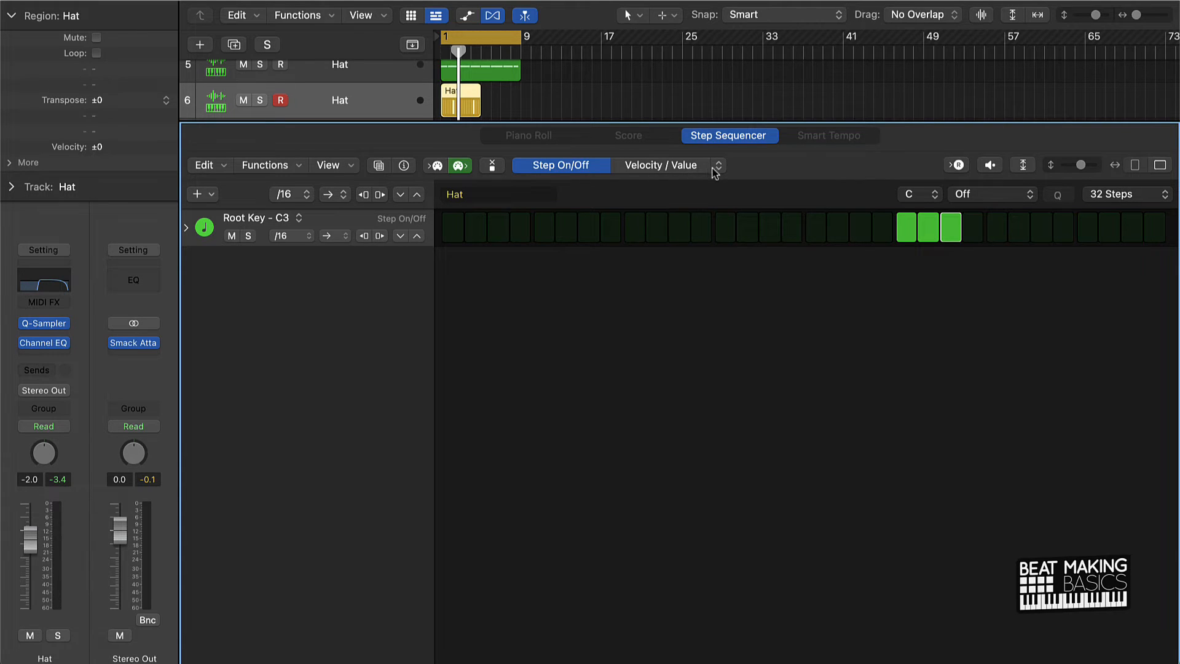
click(717, 165)
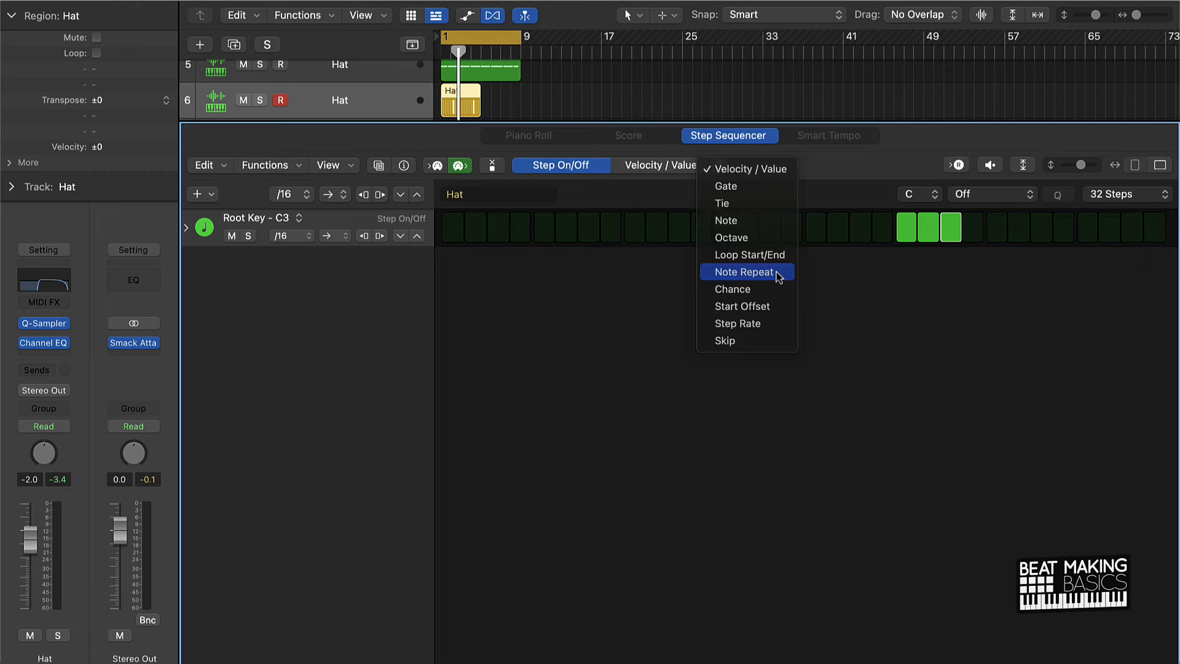
click(747, 272)
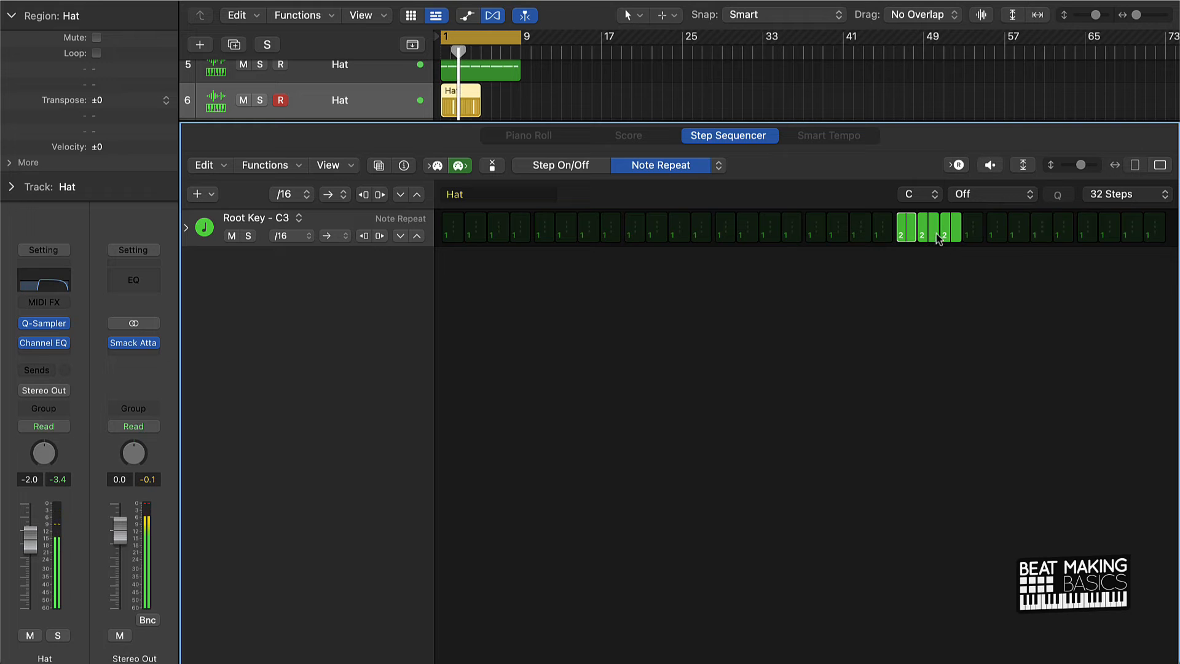
click(451, 228)
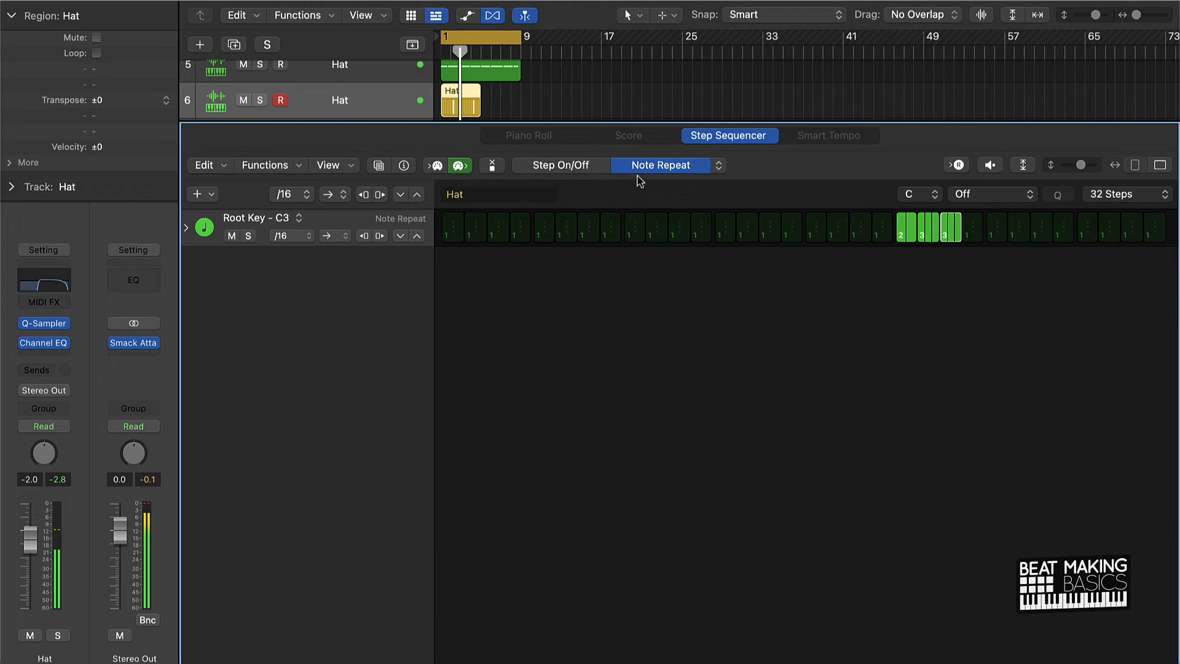
- In Velocity/Value mode, set the roll steps to velocities 100, 70 and 41
click(716, 165)
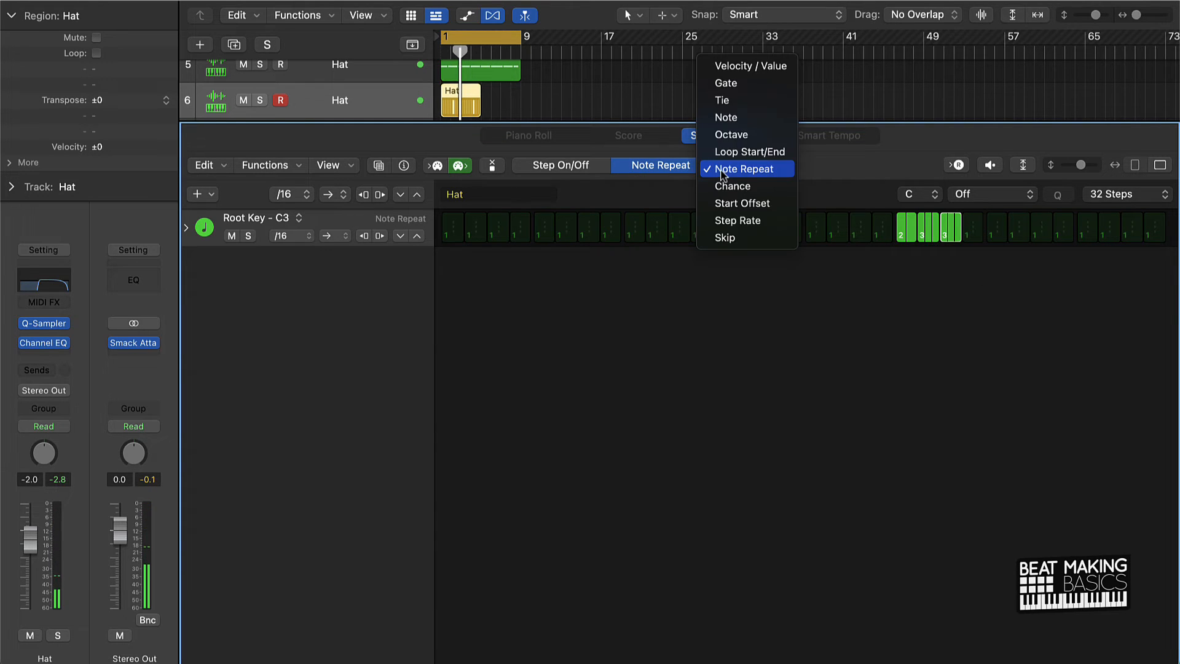
click(749, 65)
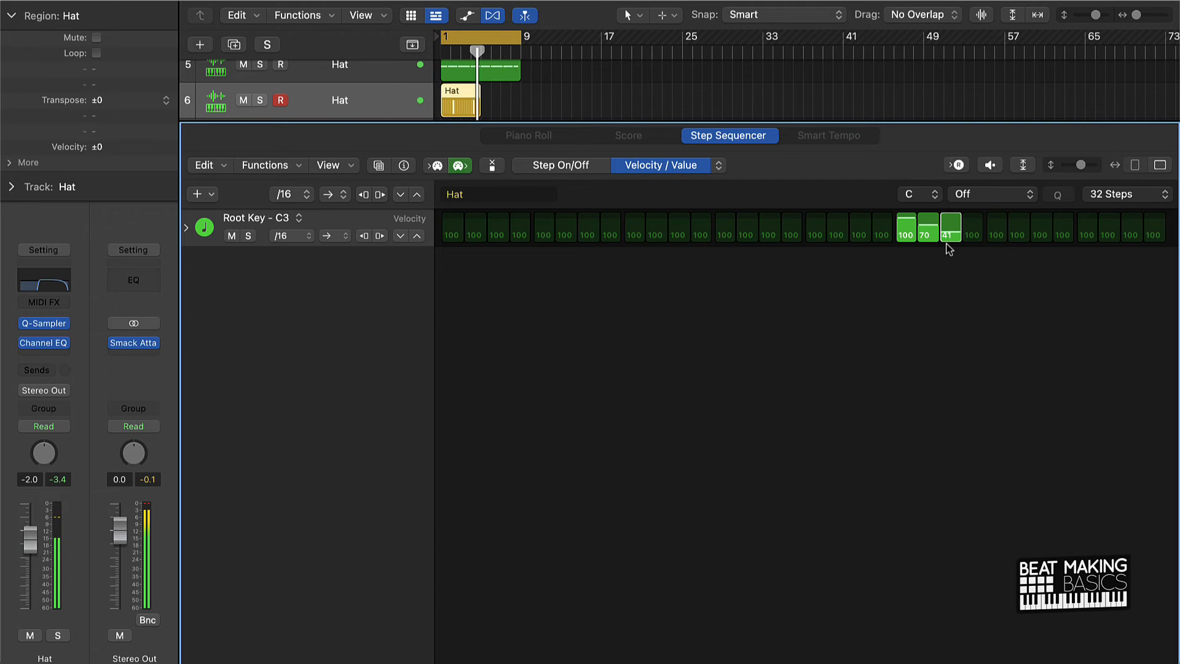
mouse_move(970, 244)
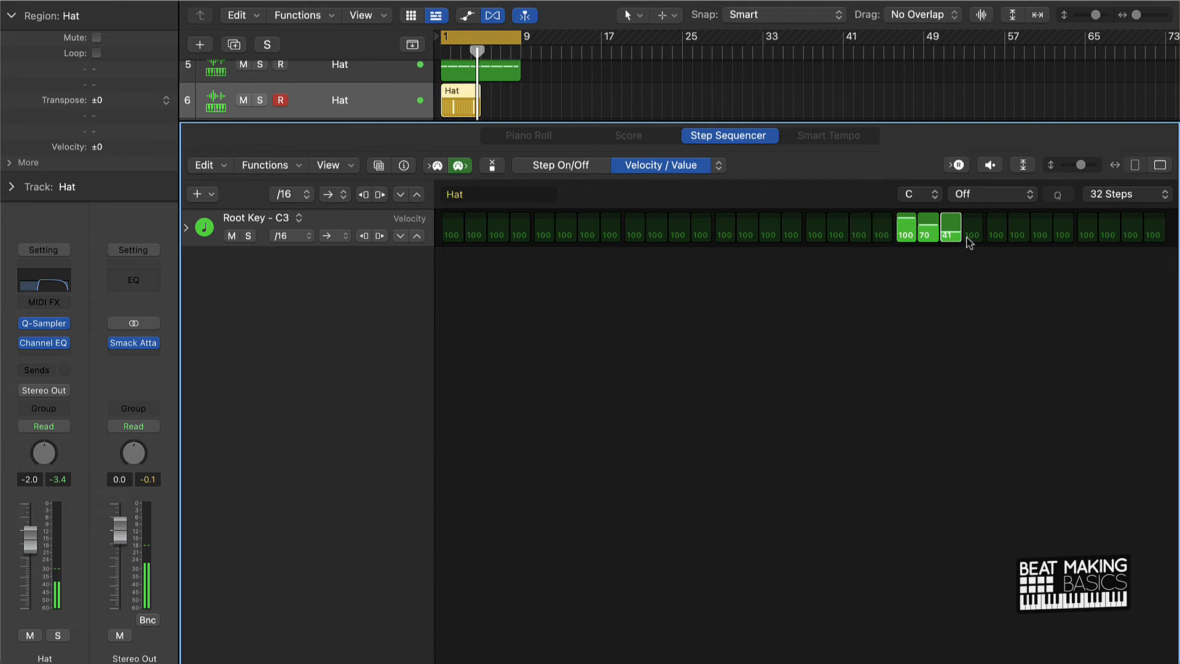
- Extend the Hat pattern to 64 steps and display its empty second page
click(1124, 195)
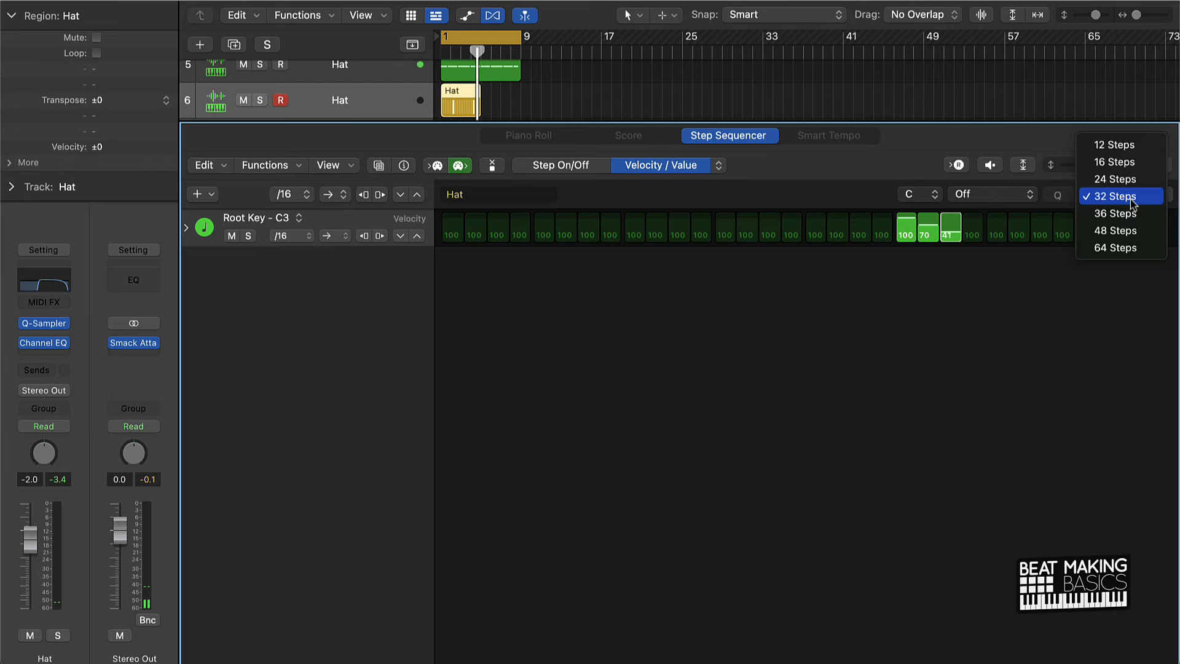
click(1117, 247)
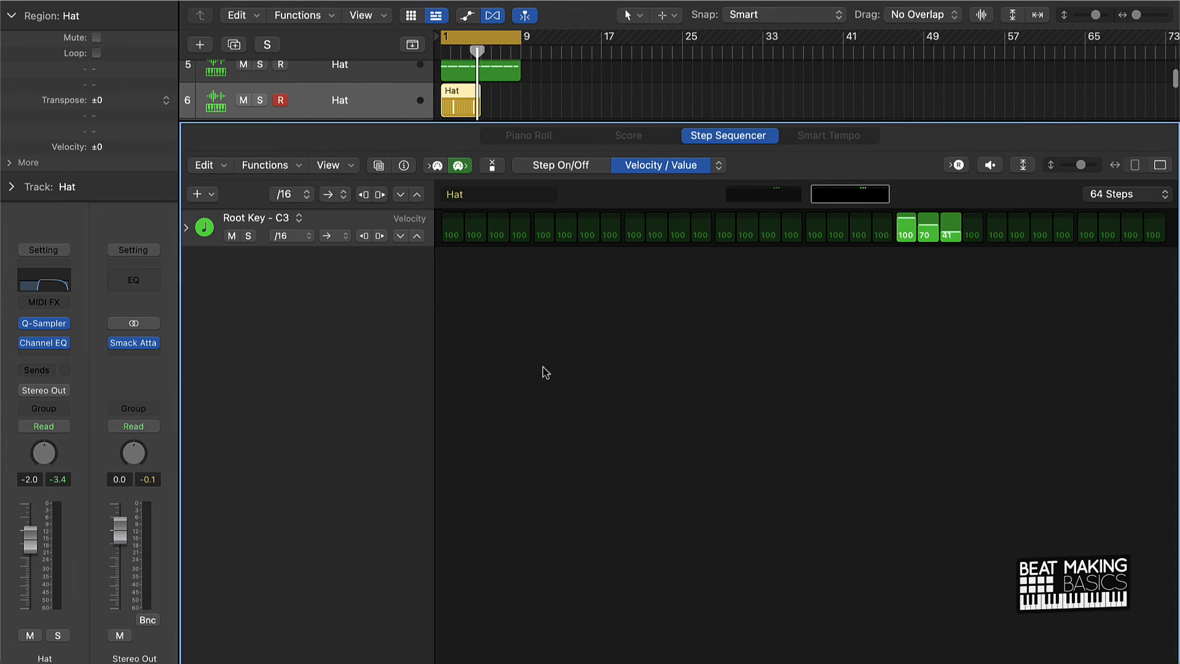
mouse_move(877, 205)
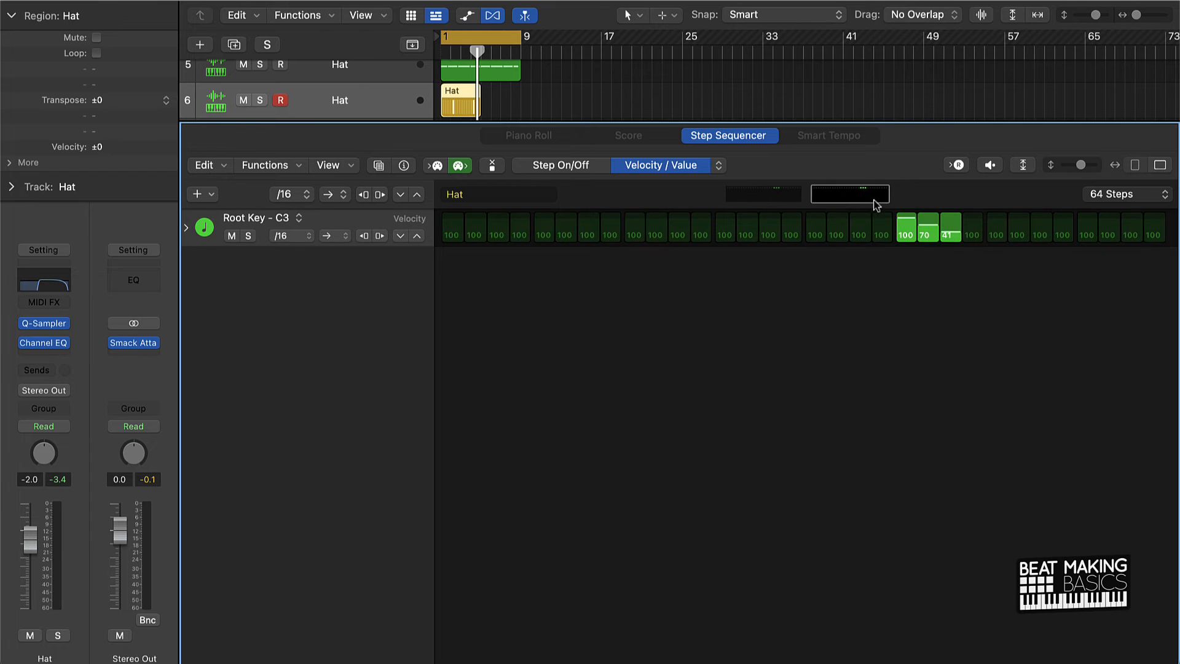
click(561, 165)
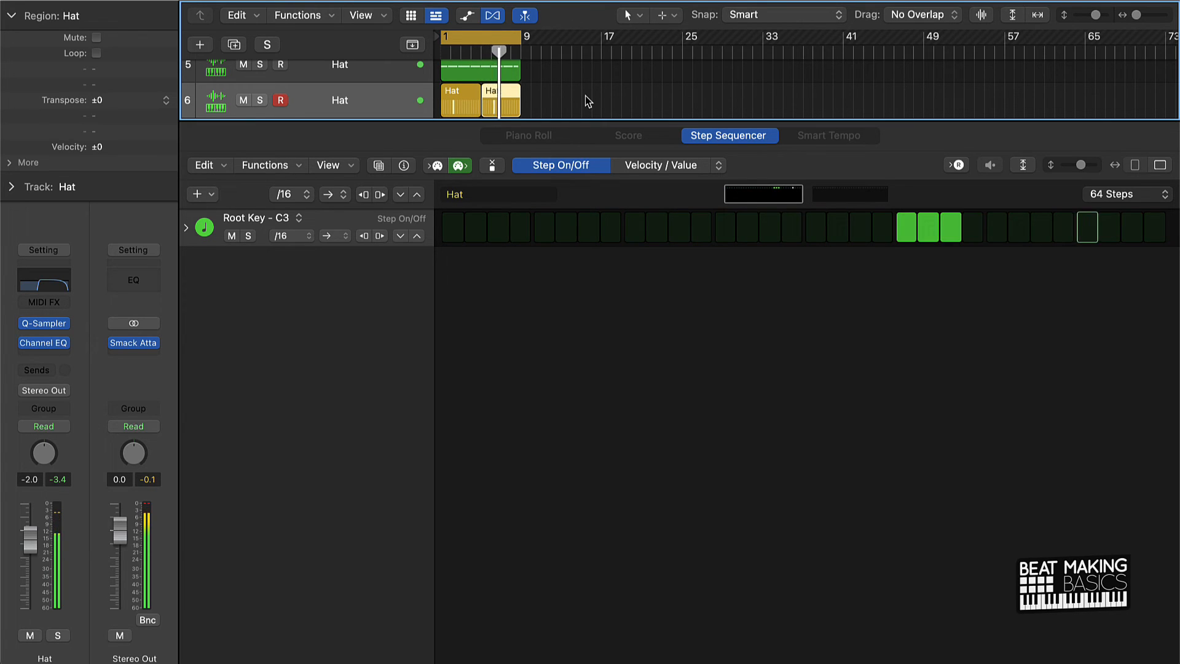
click(1088, 226)
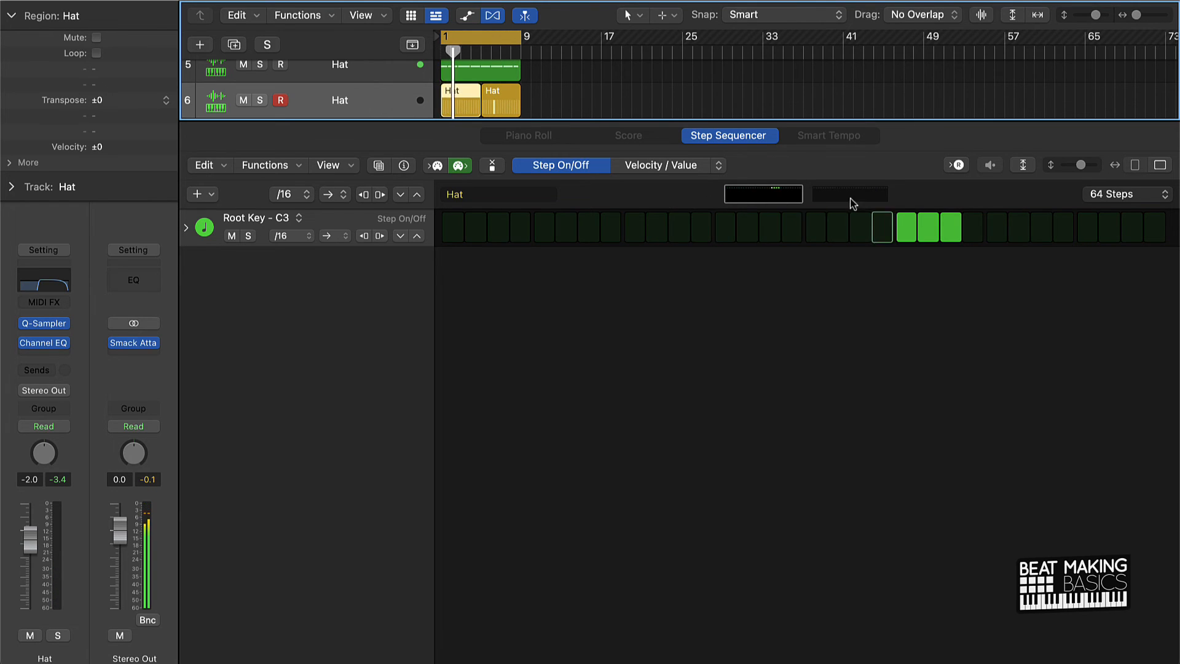
click(850, 194)
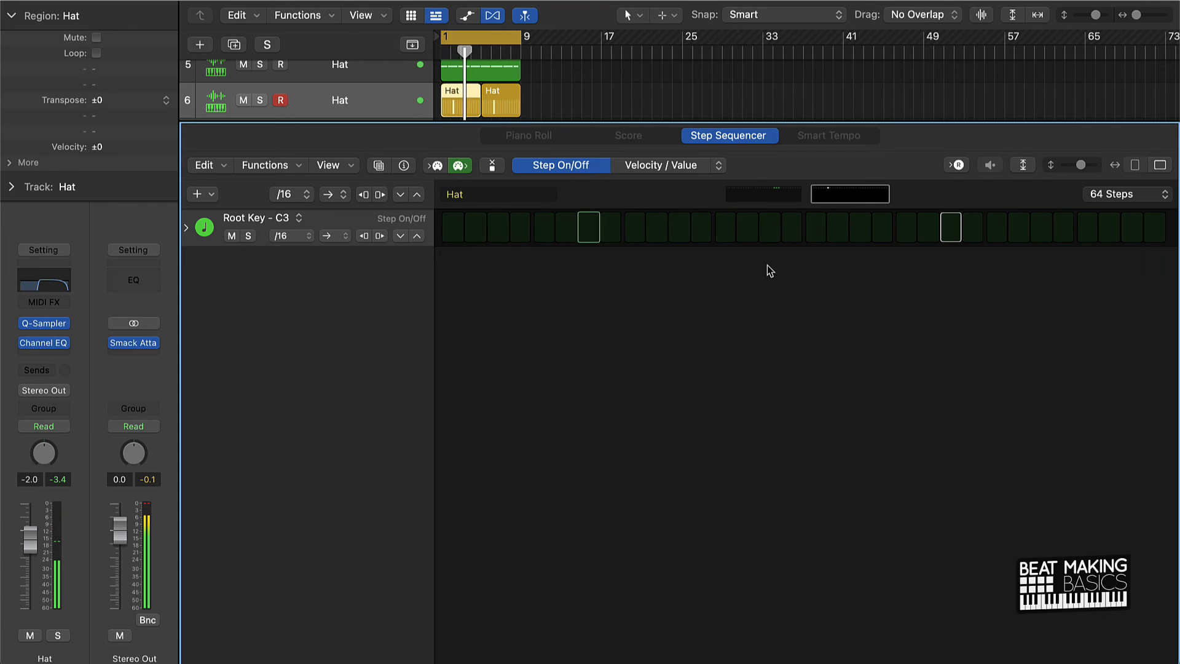